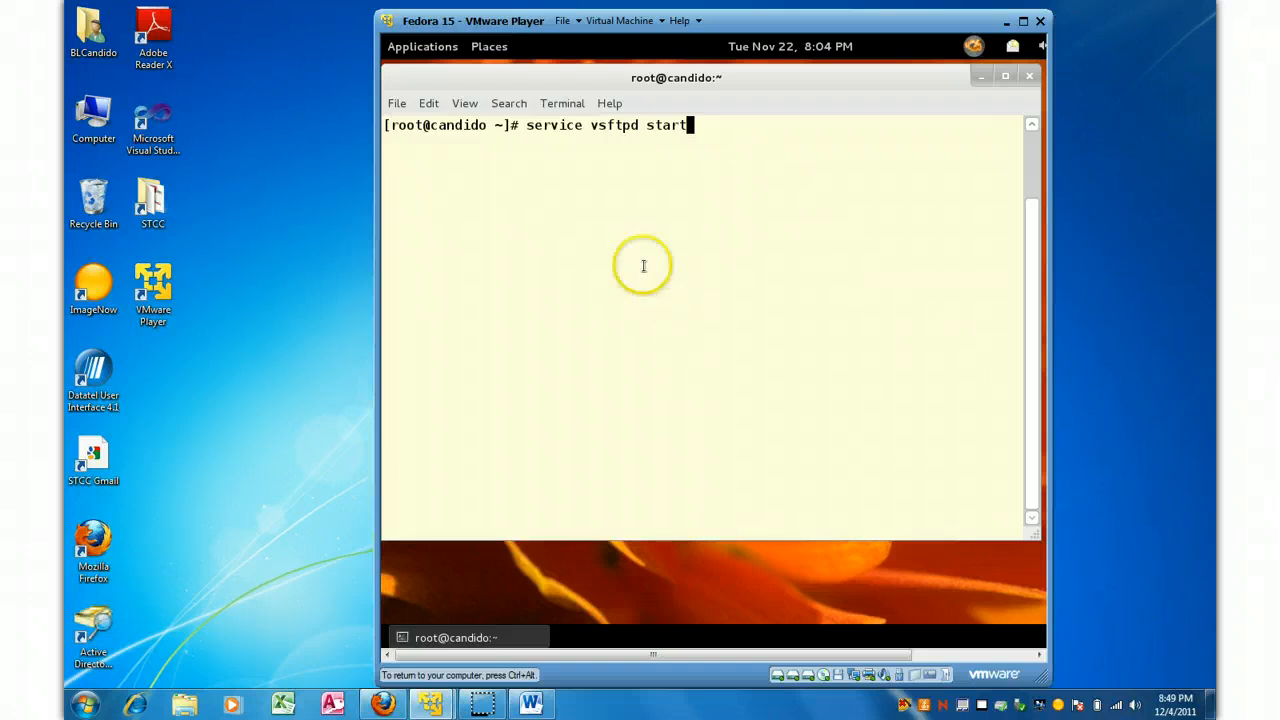
{"action": "mouse_move", "coordinate": [520, 124]}
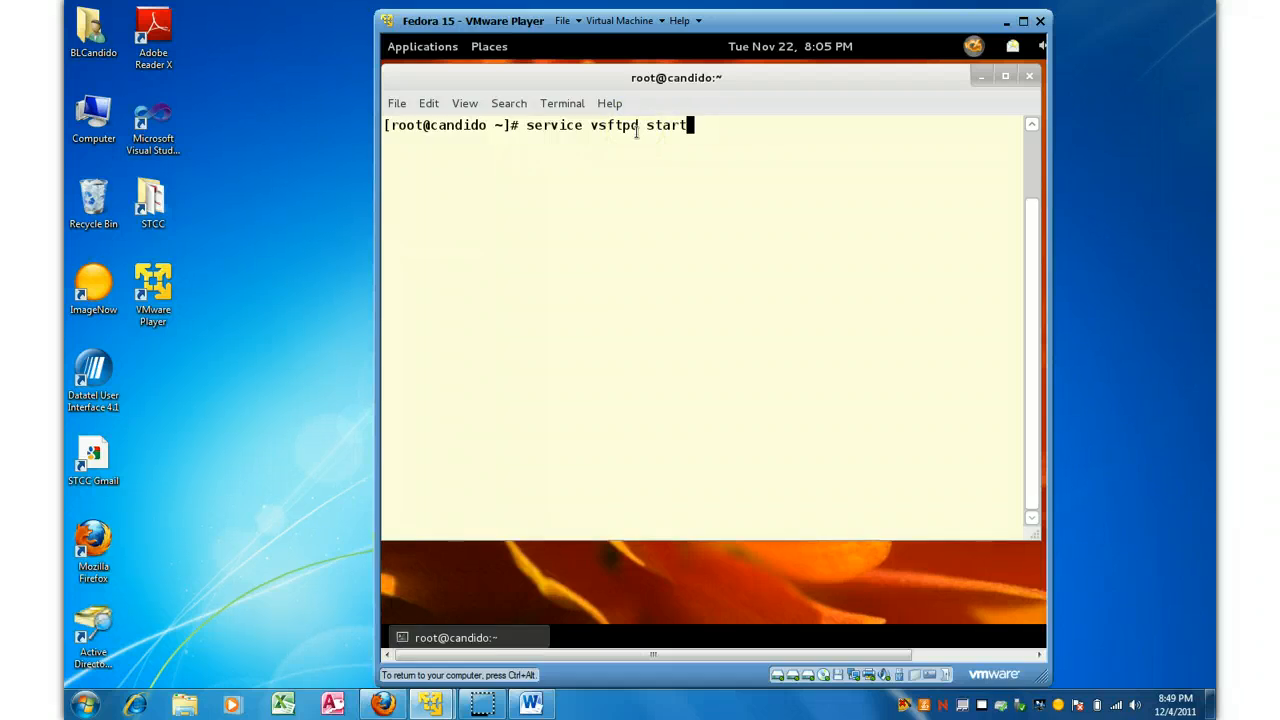
{"action": "mouse_move", "coordinate": [732, 172]}
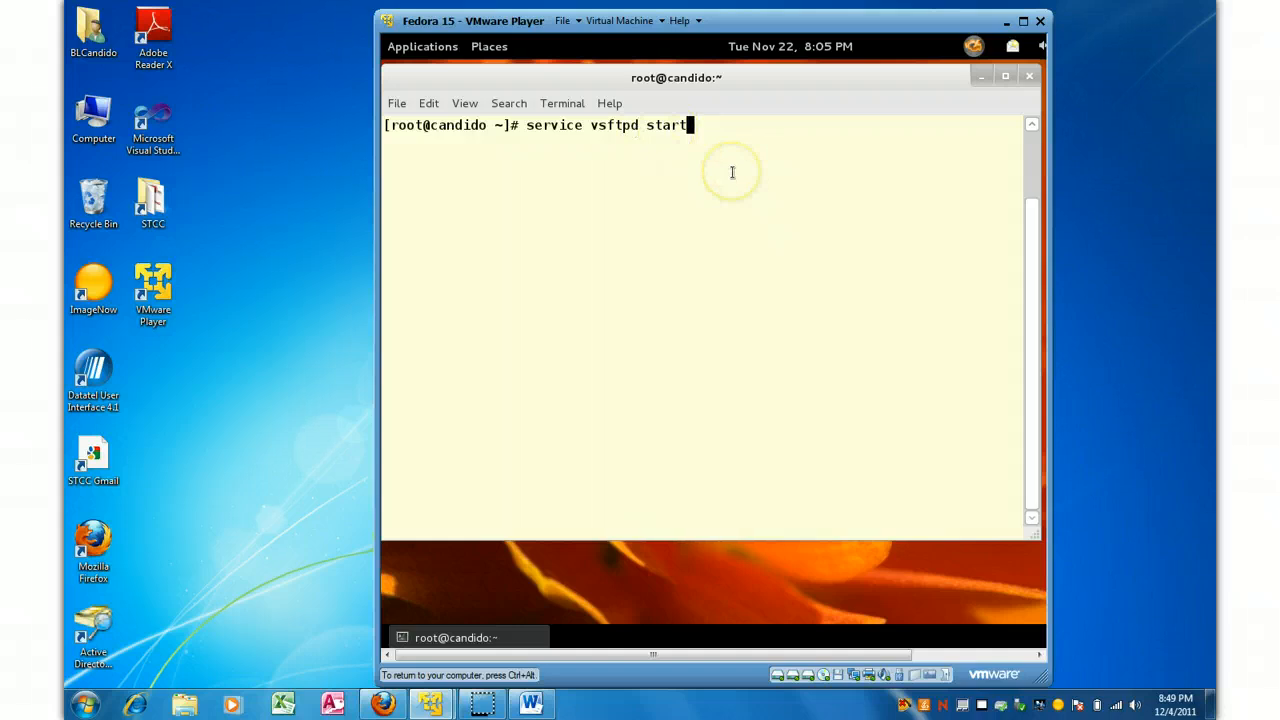
Start the vsftpd service in the Fedora terminal, which reports OK
{"action": "key", "text": "Return"}
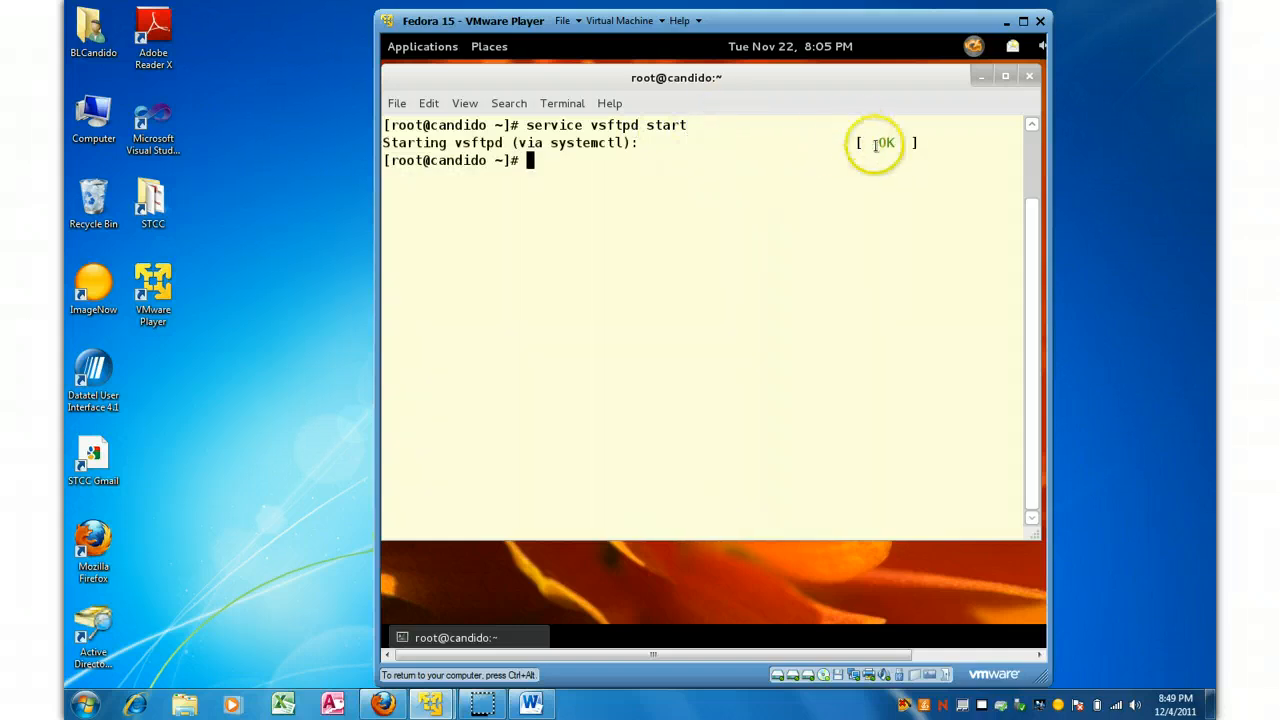
Run ifconfig showing eth0 at 192.168.1.101, then head to the Windows Start menu
{"action": "type", "text": "ifconfig"}
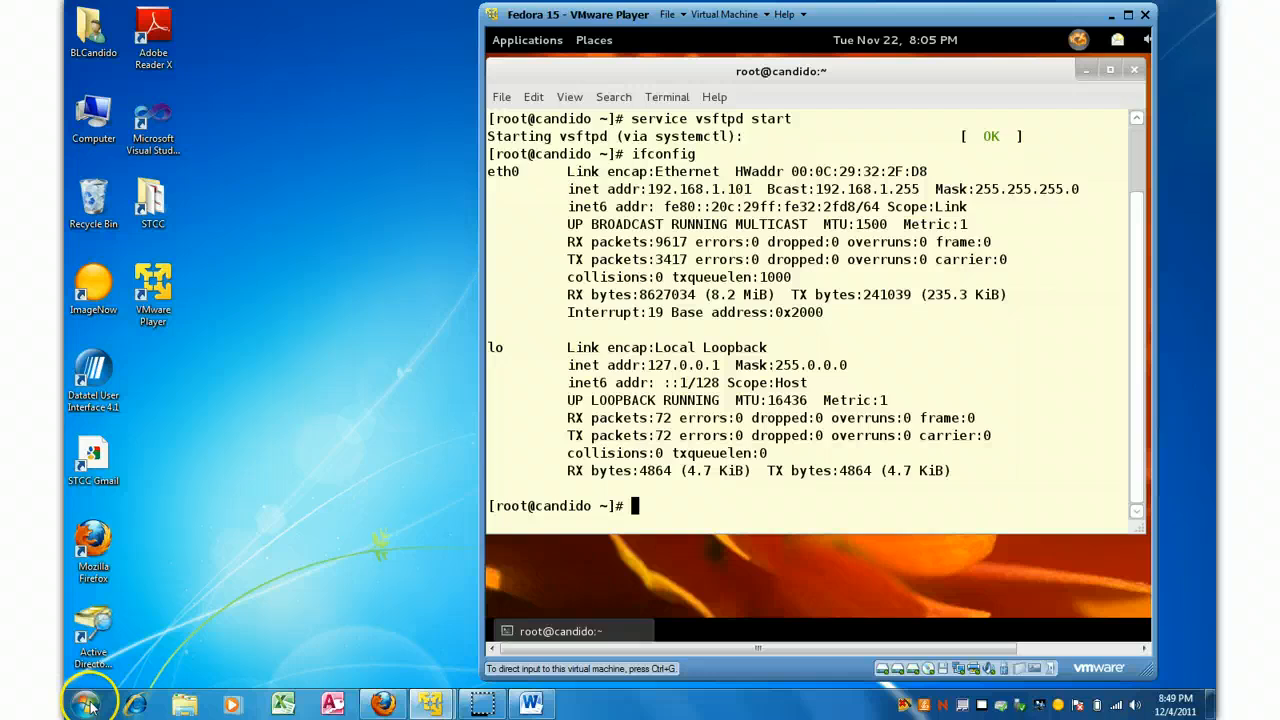
{"action": "left_click", "coordinate": [88, 704]}
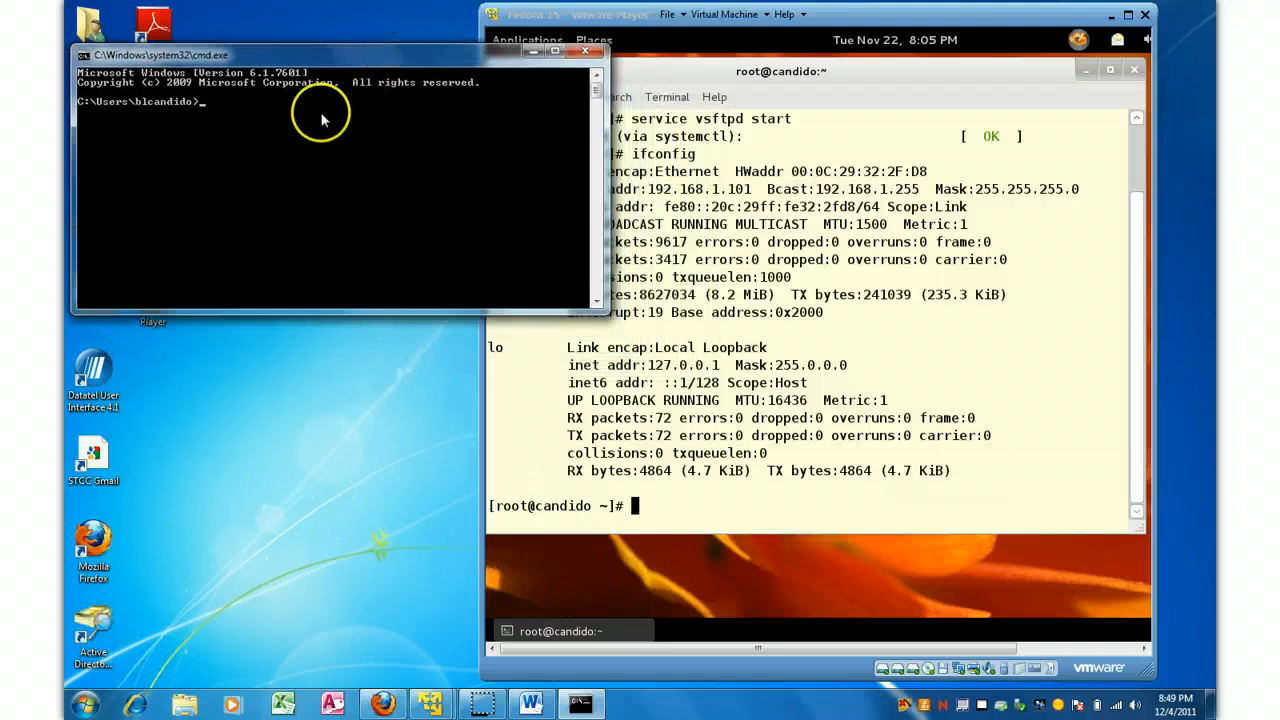
Launch the ftp client in Command Prompt and list its commands with '?'
{"action": "type", "text": "ftp"}
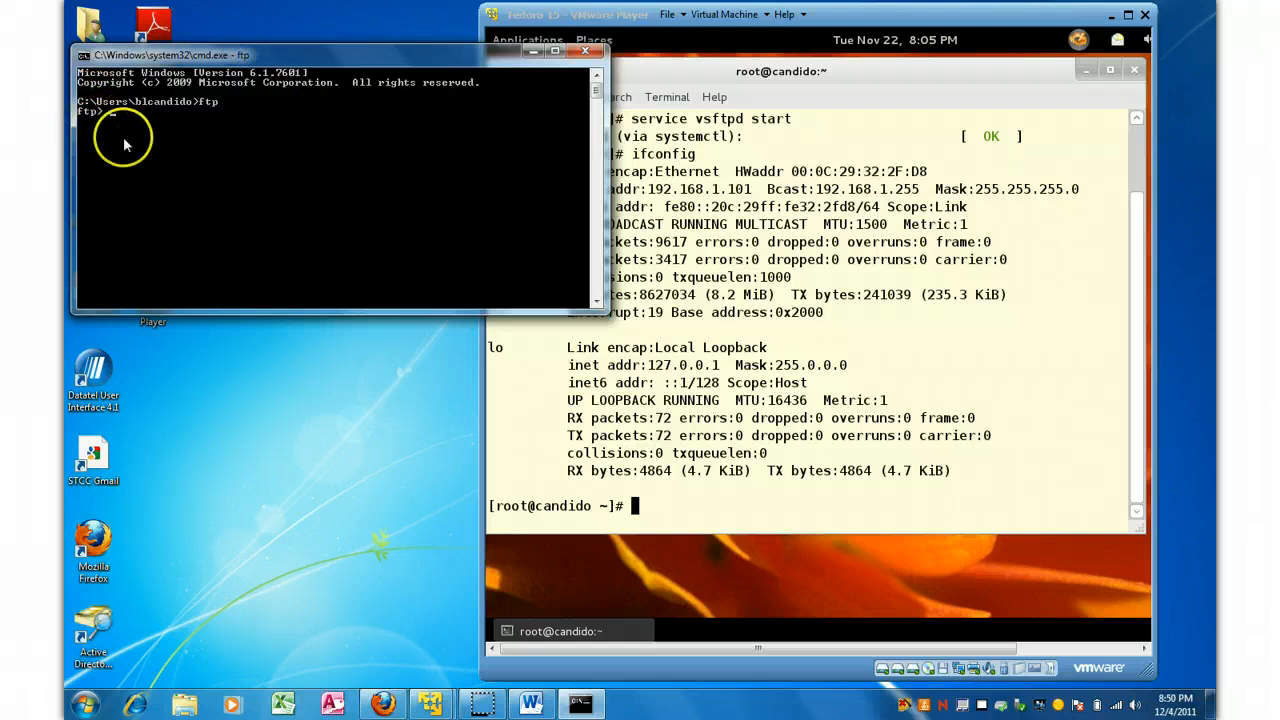
{"action": "type", "text": "?"}
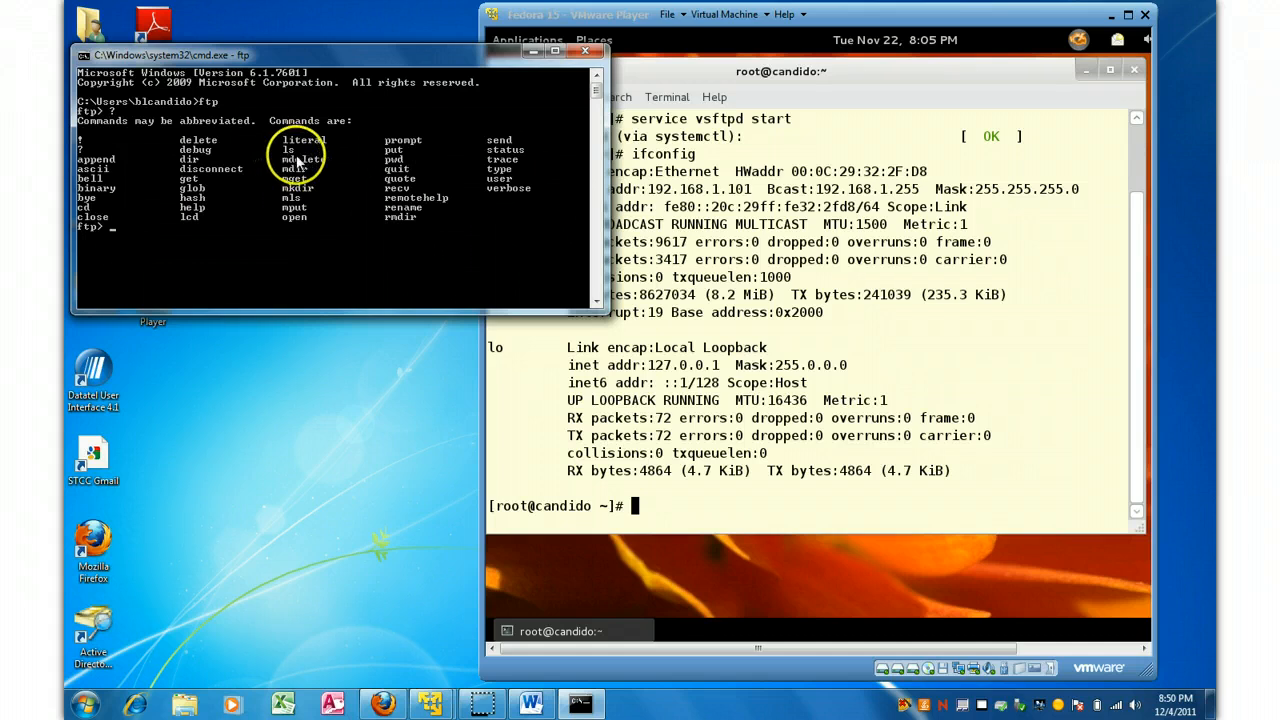
{"action": "mouse_move", "coordinate": [232, 168]}
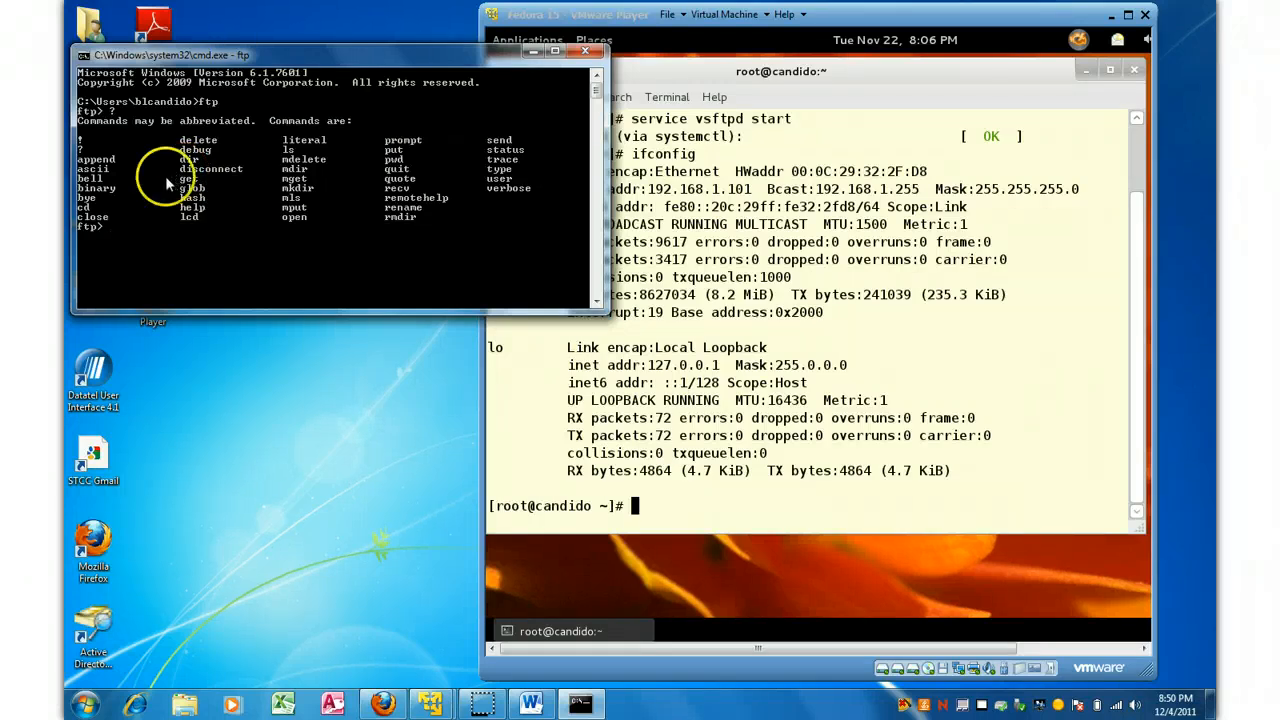
{"action": "mouse_move", "coordinate": [176, 240]}
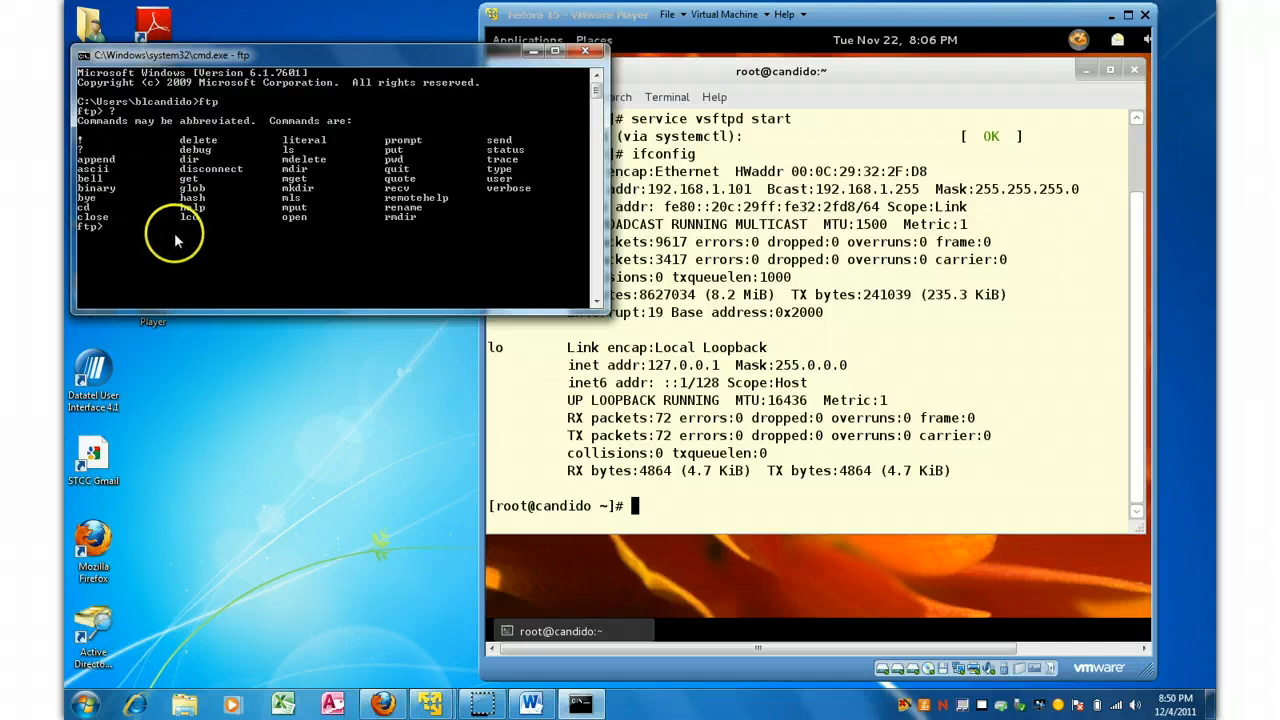
Connect the ftp client to the Fedora server at 192.168.1.101
{"action": "type", "text": "open"}
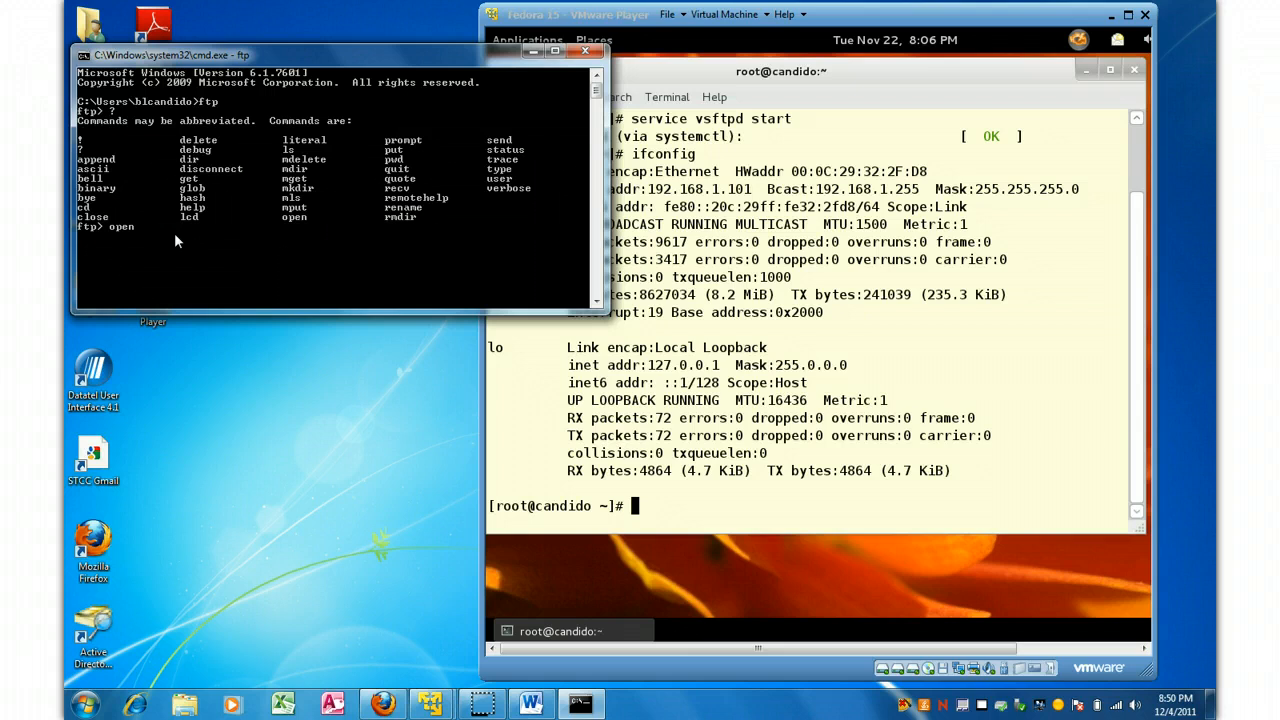
{"action": "type", "text": "192."}
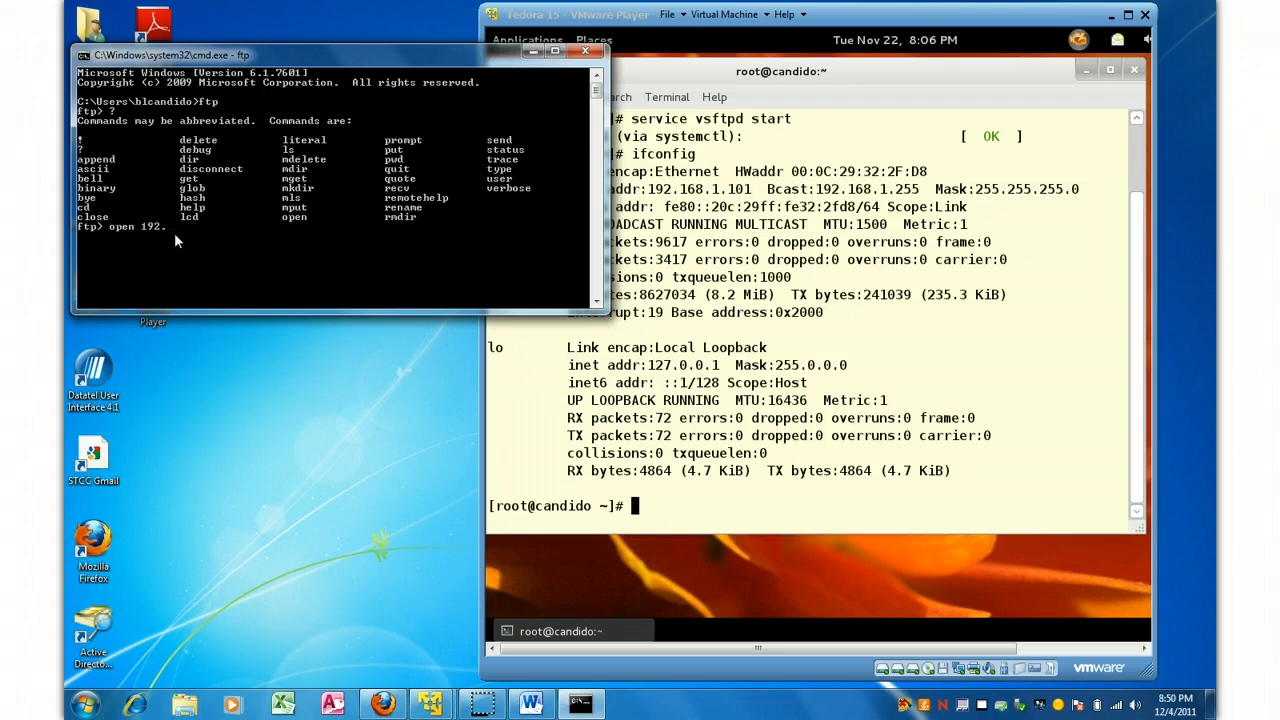
{"action": "type", "text": "1"}
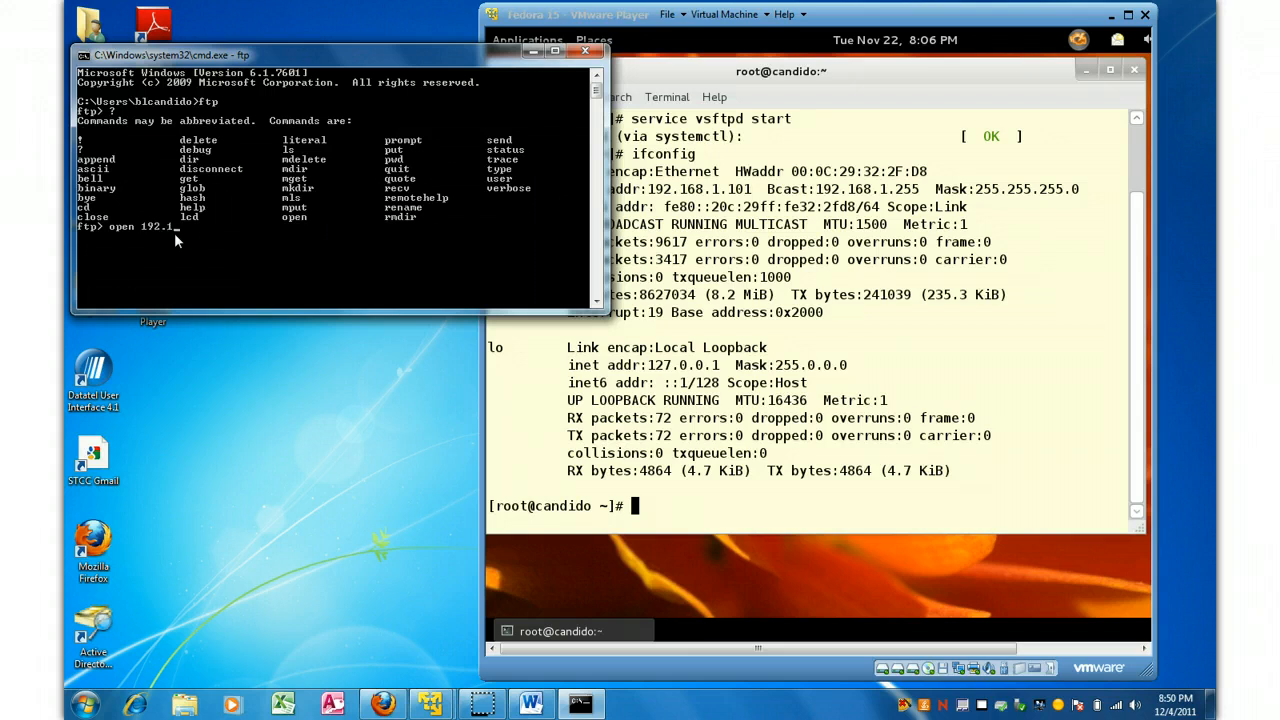
{"action": "type", "text": "68.1.101"}
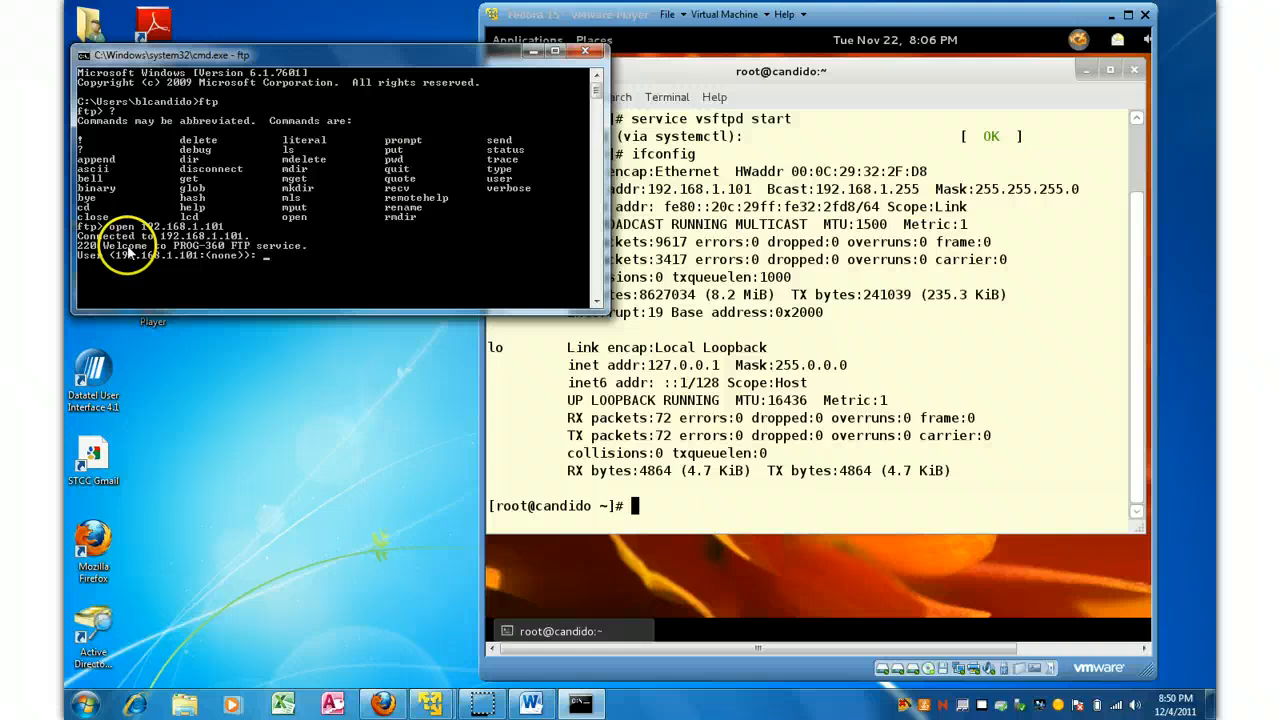
{"action": "mouse_move", "coordinate": [298, 310]}
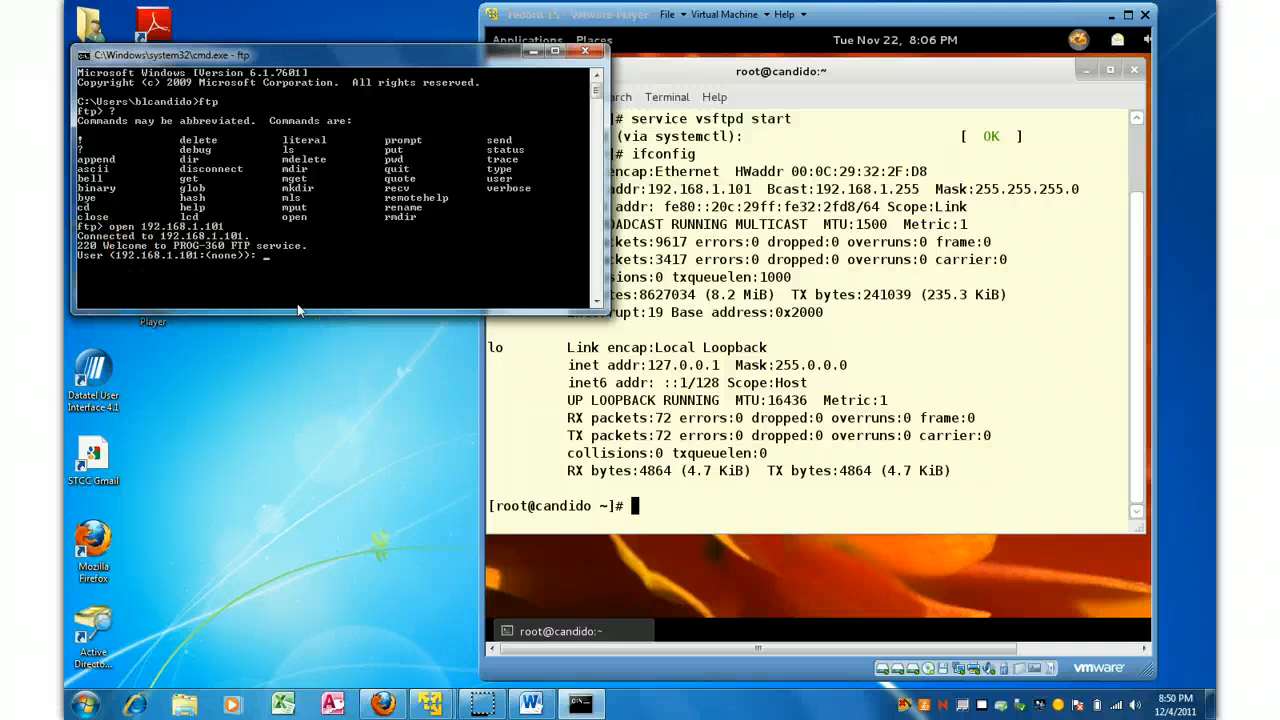
Log in as anonymous with login successful, then query the working directory with pwd
{"action": "type", "text": "ano"}
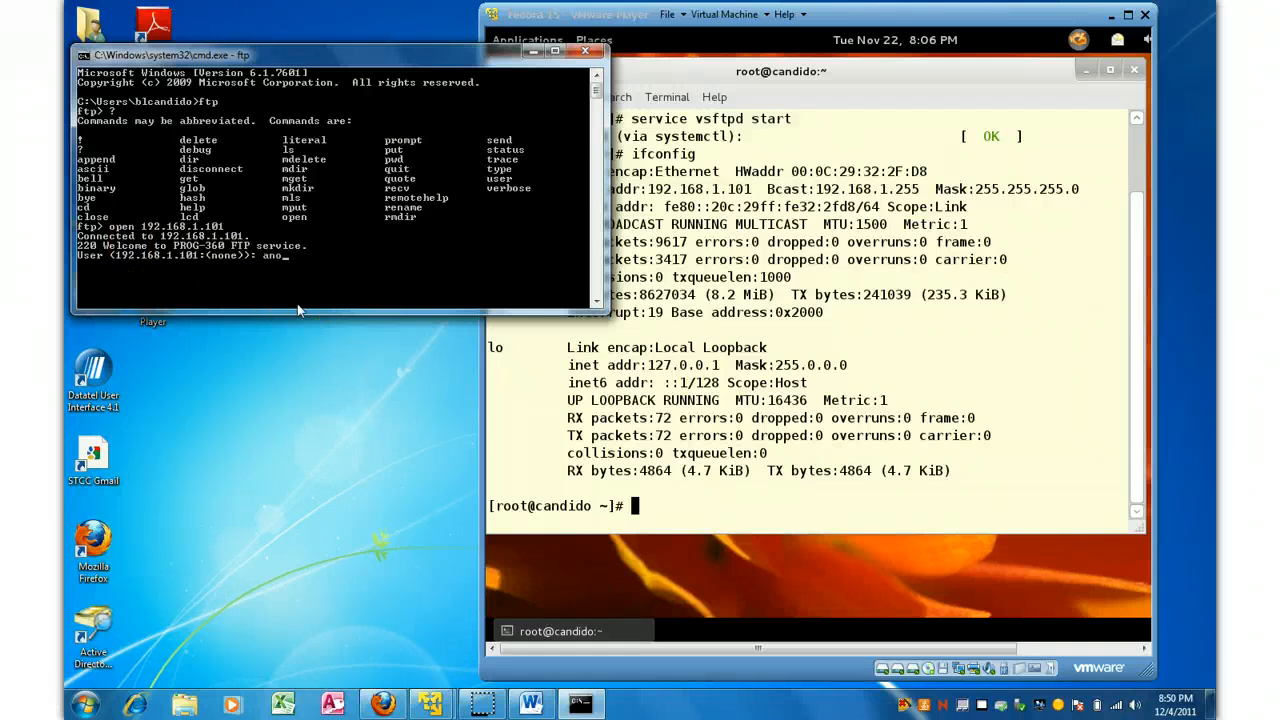
{"action": "type", "text": "anonymous"}
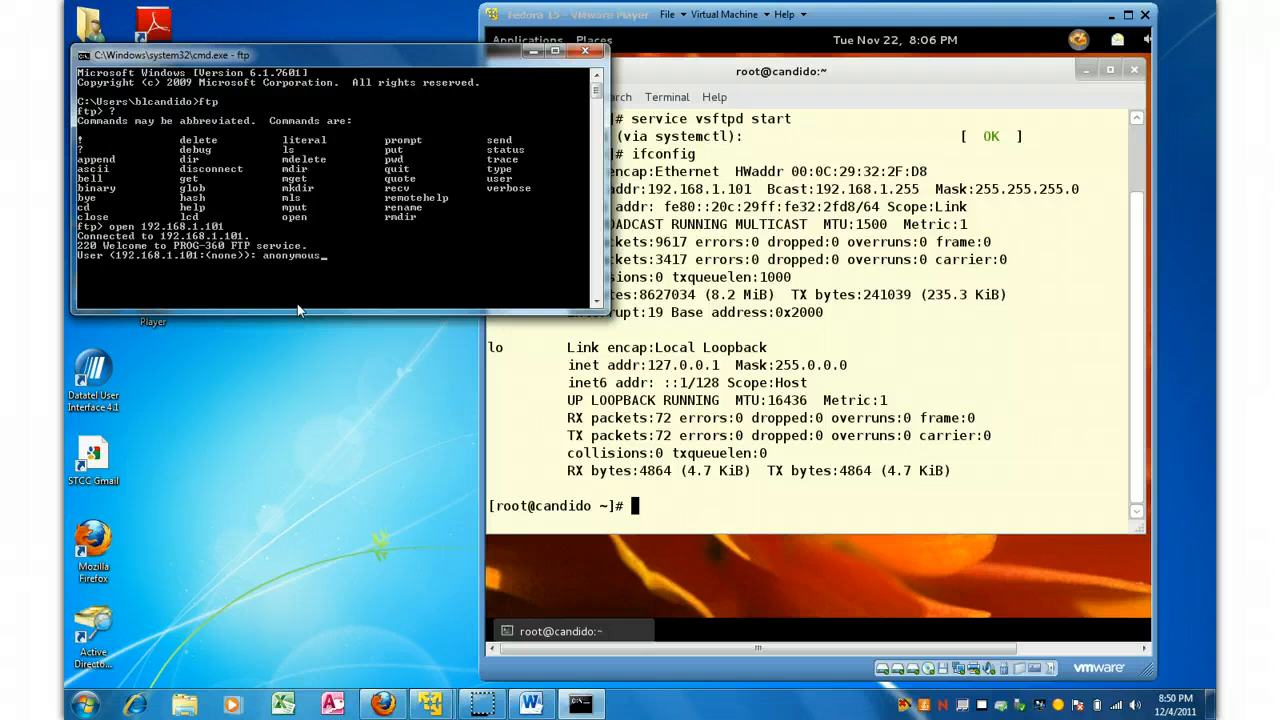
{"action": "key", "text": "Return"}
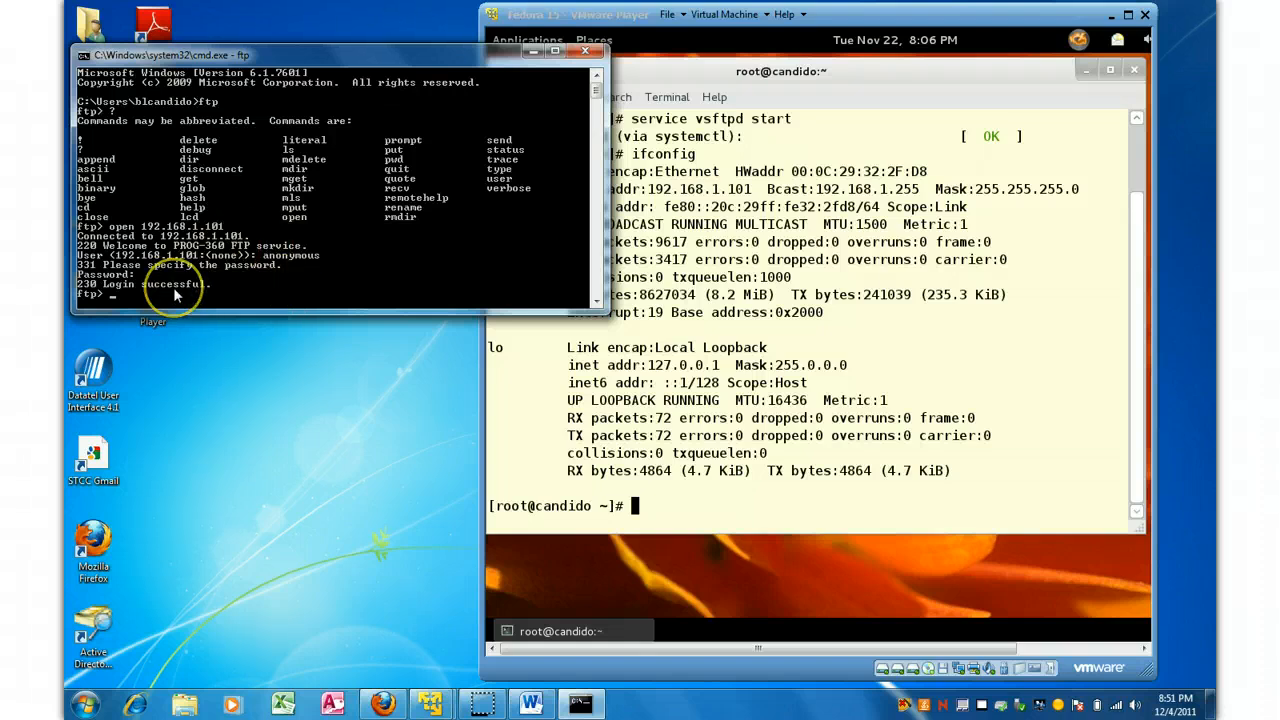
{"action": "type", "text": "pwd"}
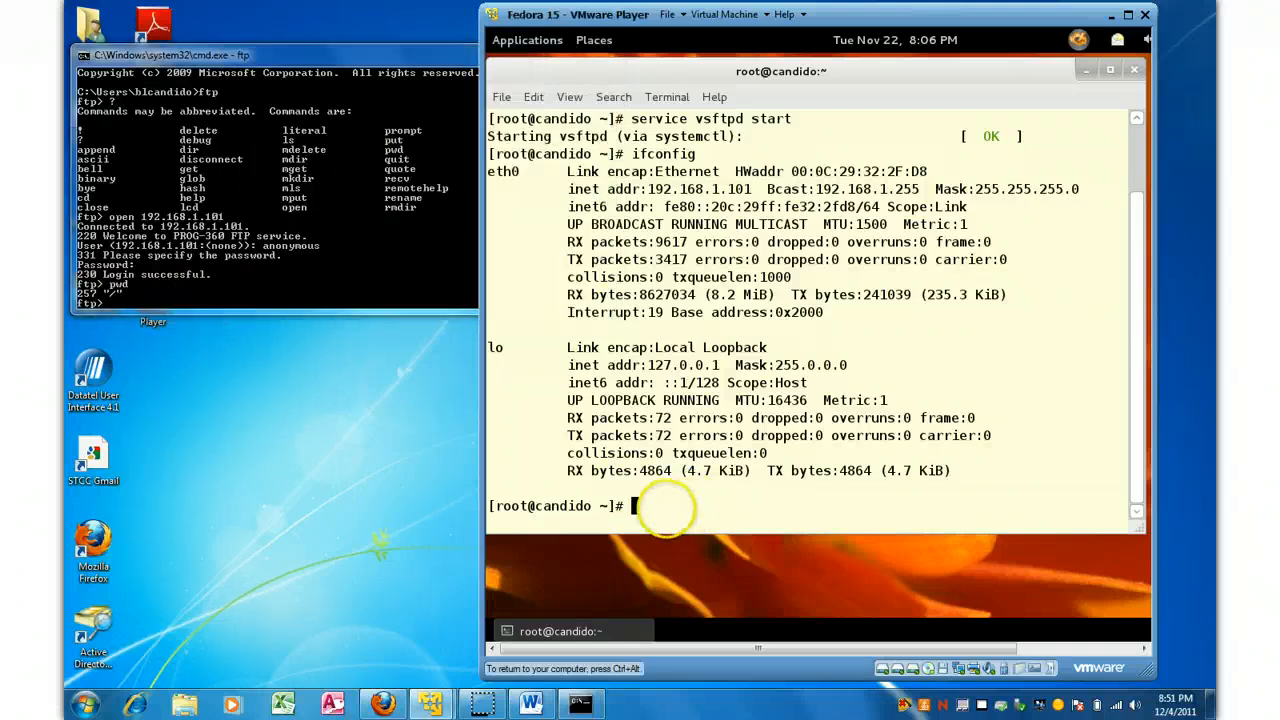
In the Fedora terminal, list /var/ftp/pub showing ftp_file.txt and students.txt
{"action": "type", "text": "cd /var"}
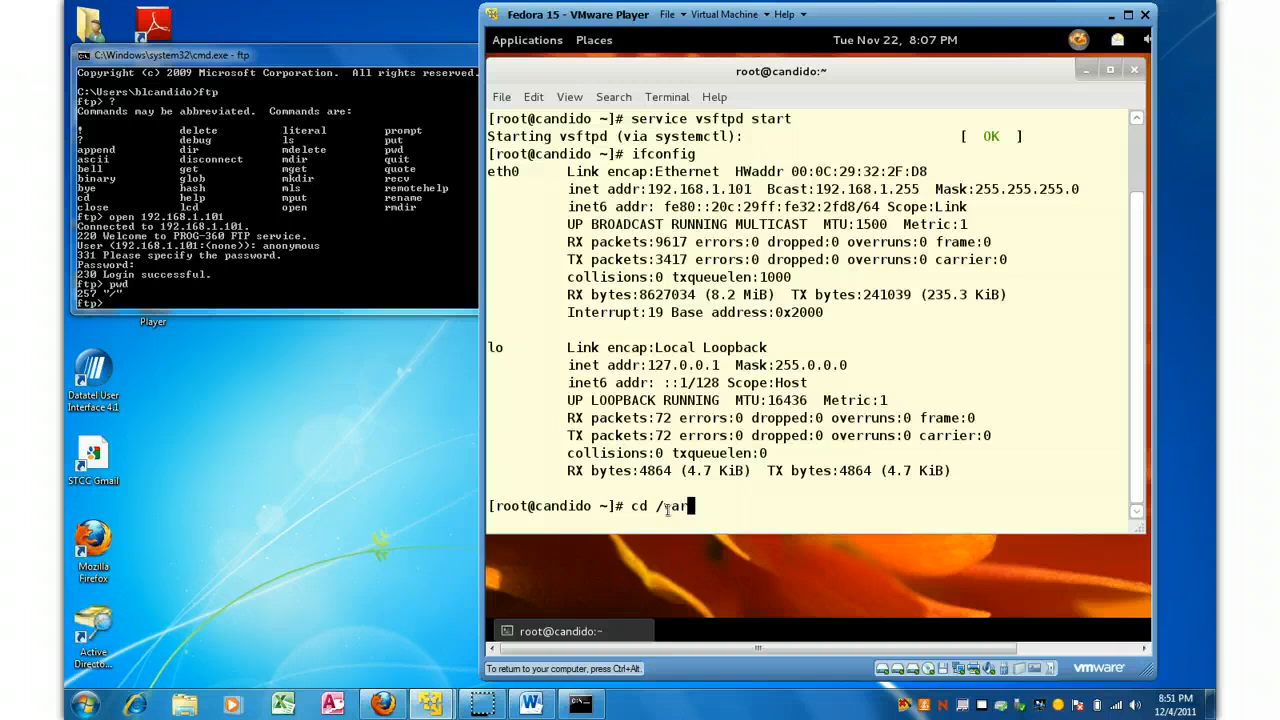
{"action": "type", "text": "ftp/"}
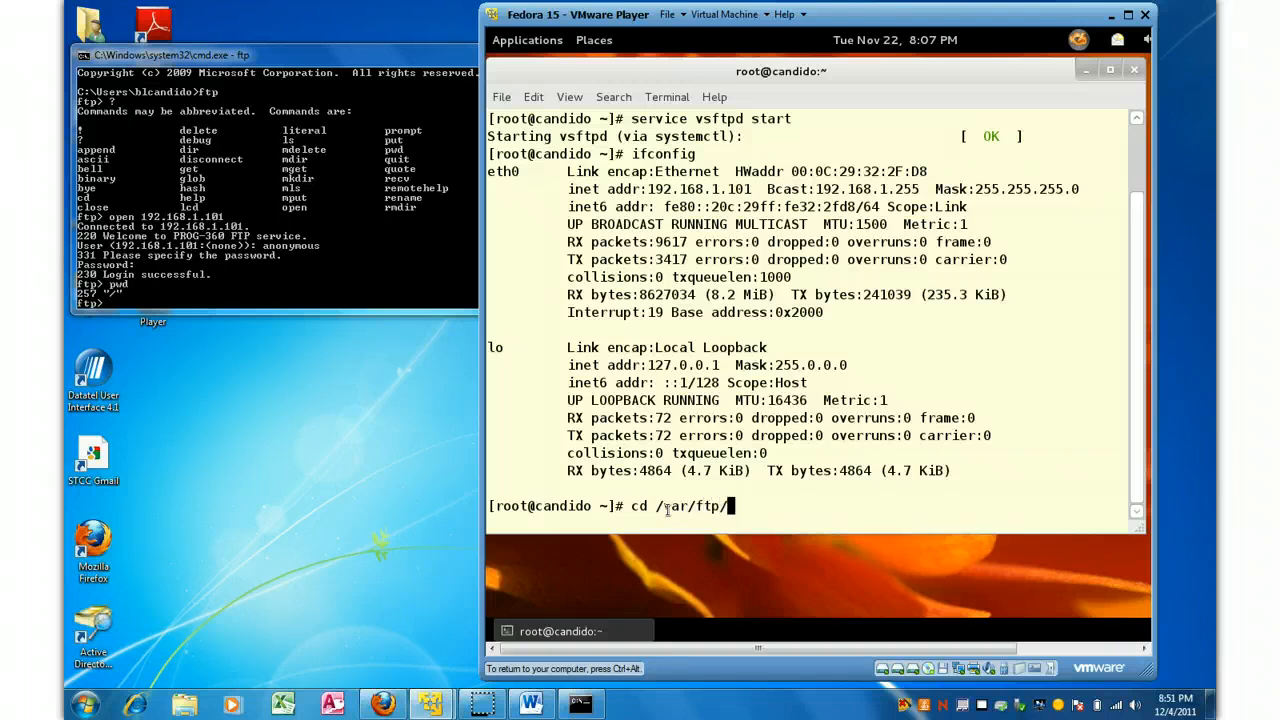
{"action": "type", "text": "pub"}
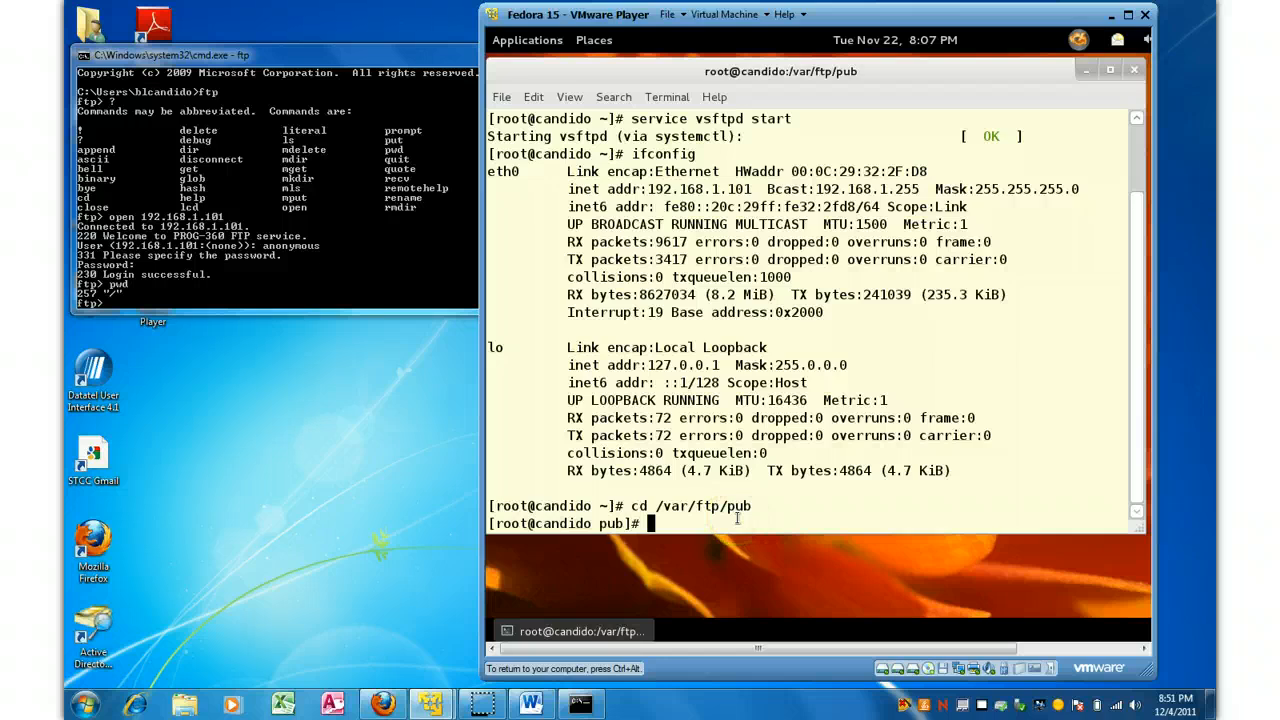
{"action": "type", "text": "ls -l"}
{"action": "left_click", "coordinate": [276, 302]}
{"action": "type", "text": "cd pwd"}
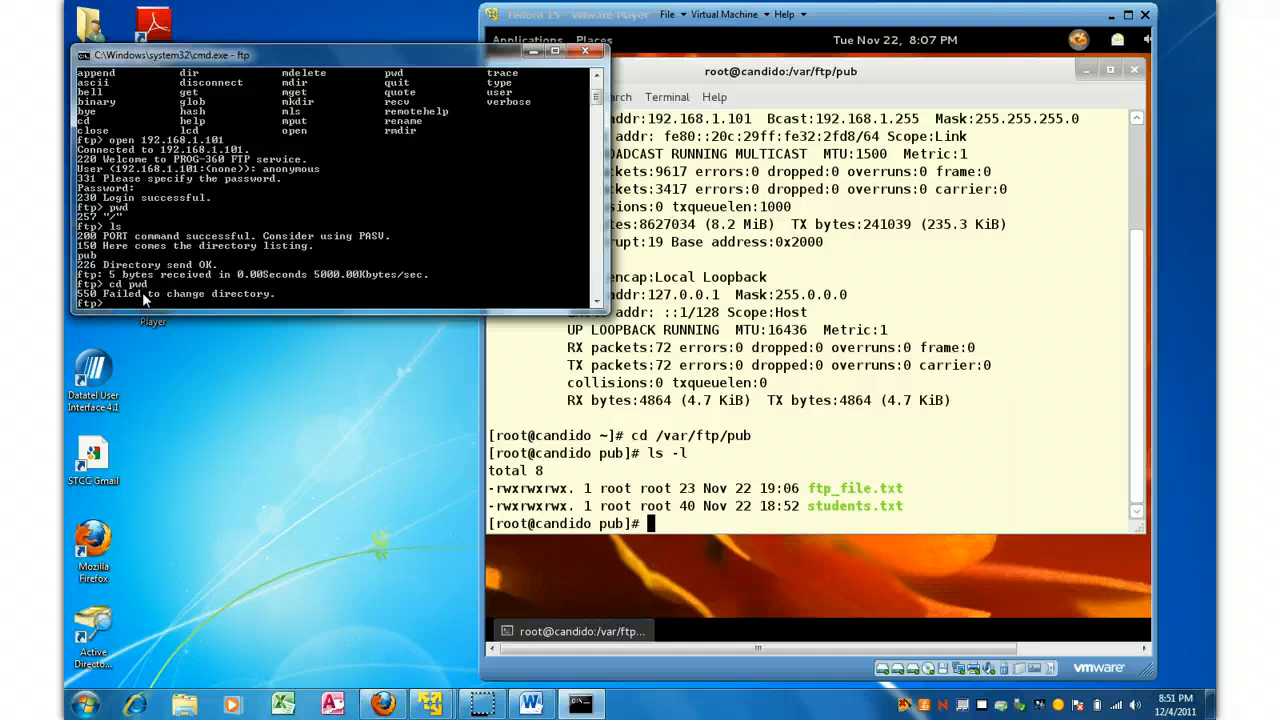
Enter pub, set local directory C:\Temp, and download ftp_file.txt with transfer complete
{"action": "type", "text": "cd pub"}
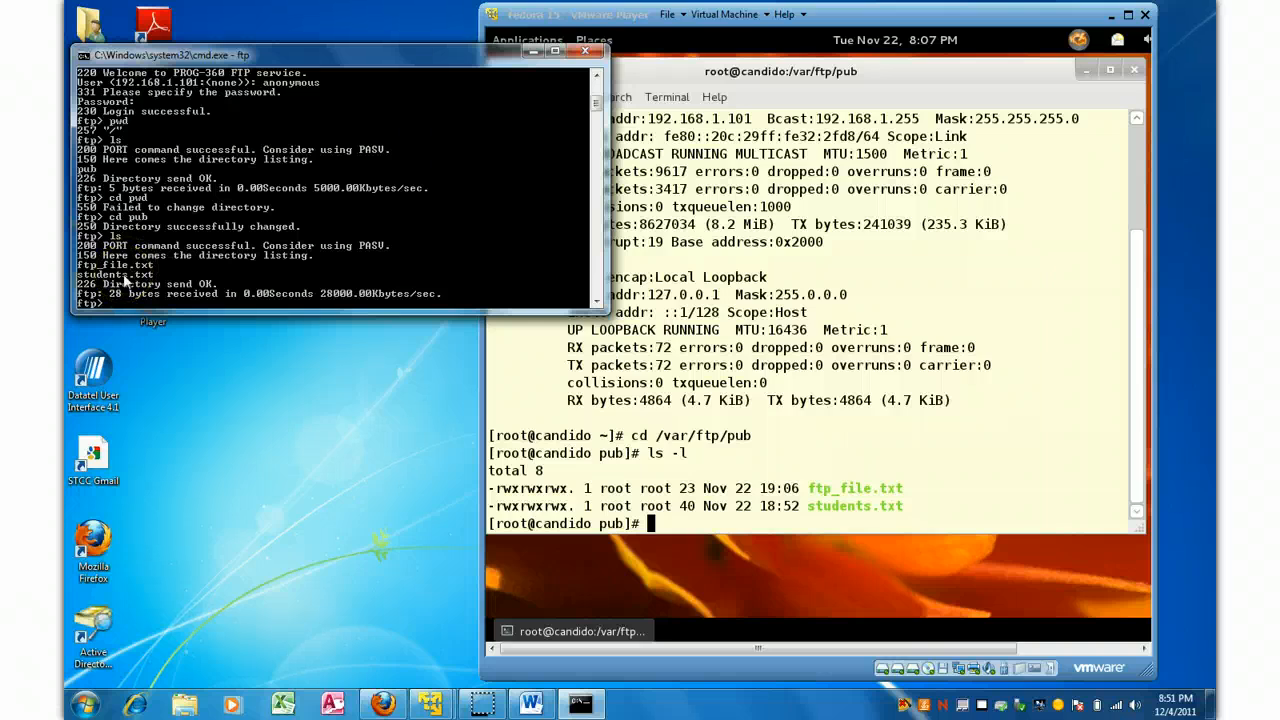
{"action": "mouse_move", "coordinate": [858, 524]}
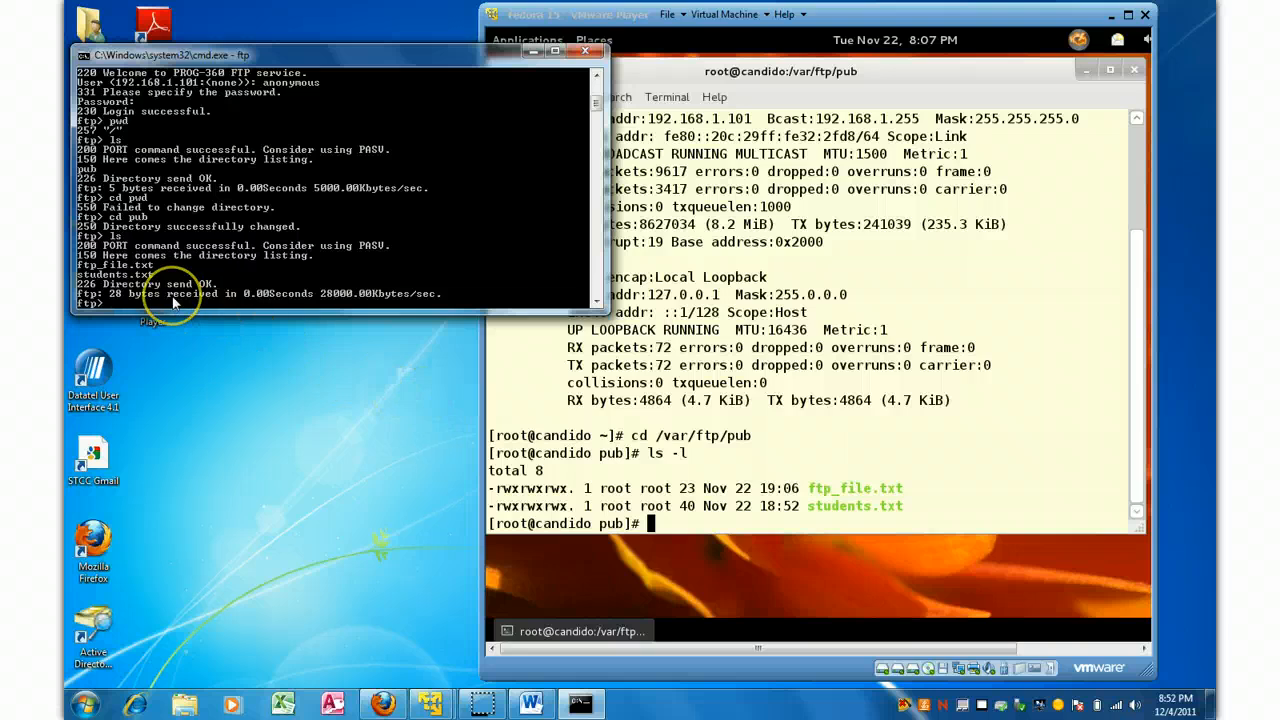
{"action": "type", "text": "lcd c:\\temp"}
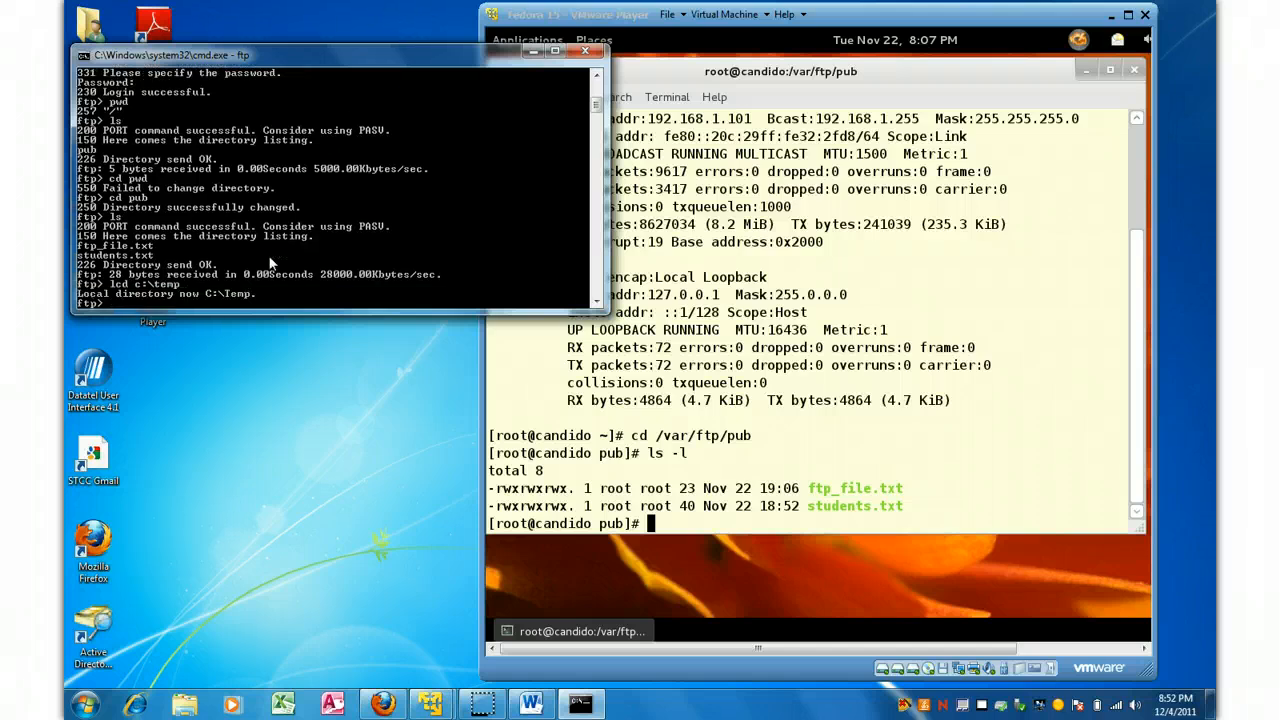
{"action": "type", "text": "get ftp_file.txt"}
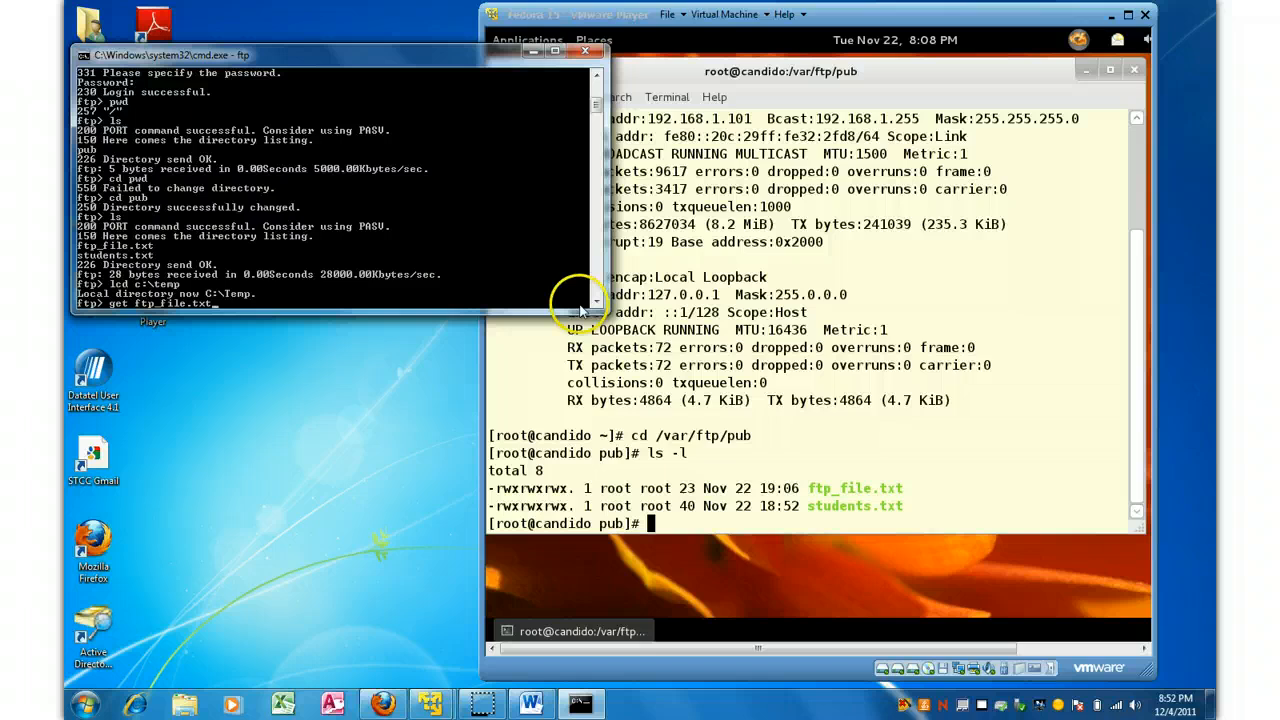
{"action": "key", "text": "Return"}
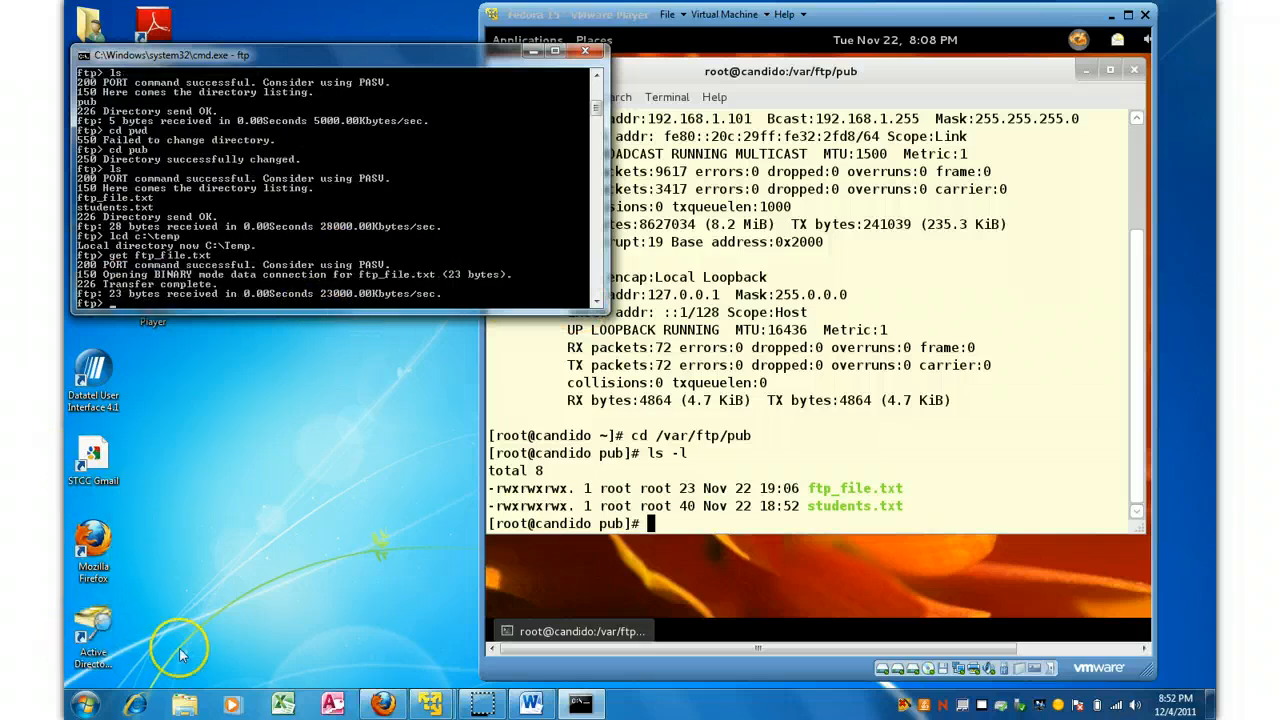
Browse to C:\Temp and open ftp_file.txt in Notepad reading 'My first FTP transfer!'
{"action": "left_click", "coordinate": [84, 704]}
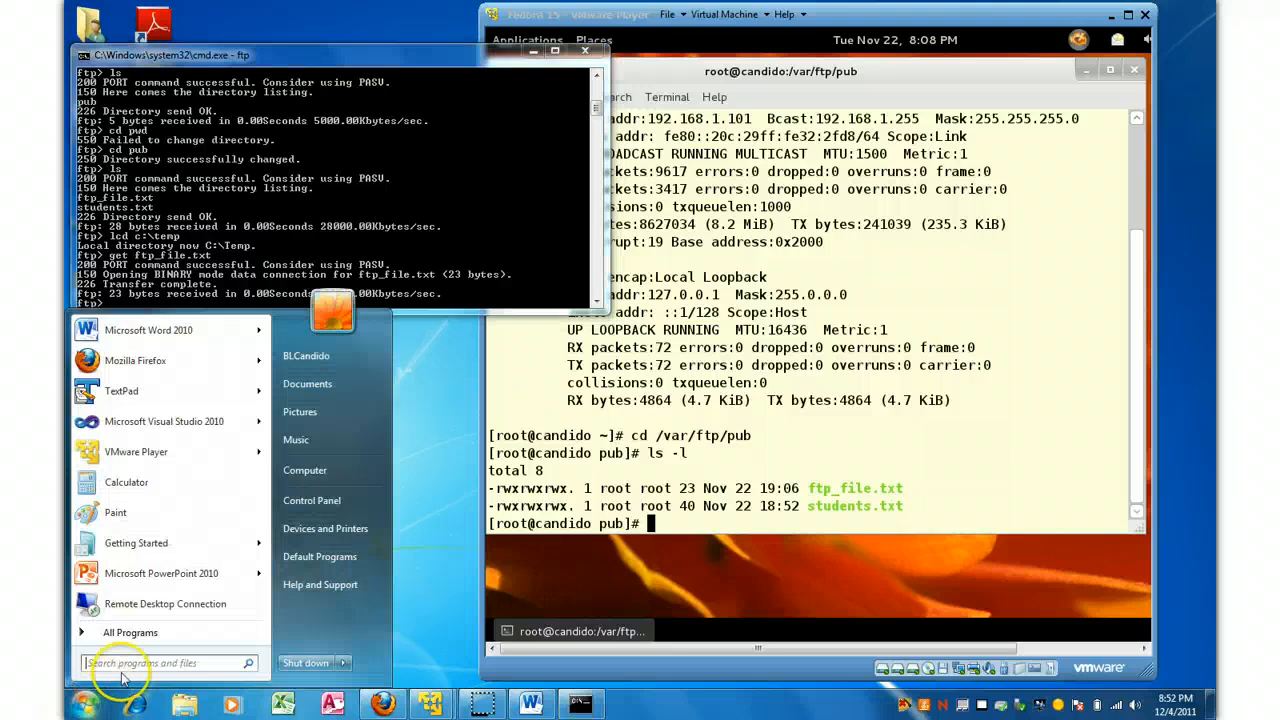
{"action": "type", "text": "c"}
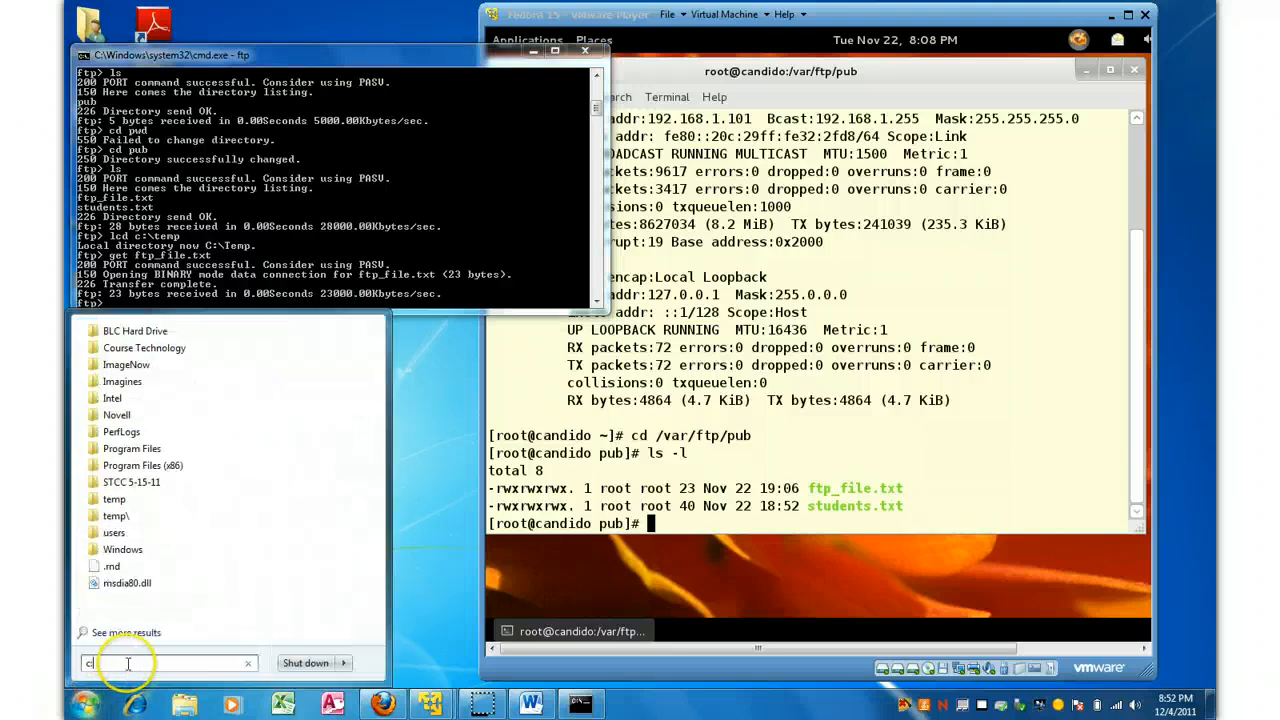
{"action": "type", "text": ":\\temp"}
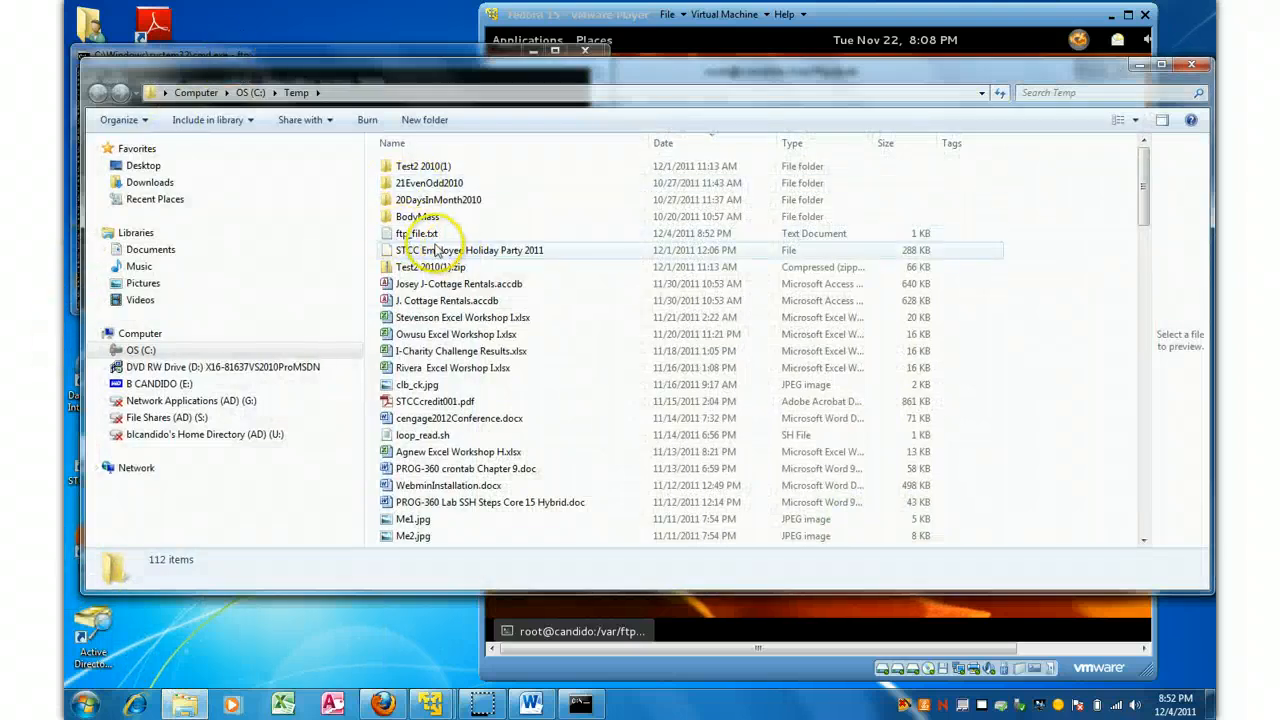
{"action": "double_click", "coordinate": [420, 232]}
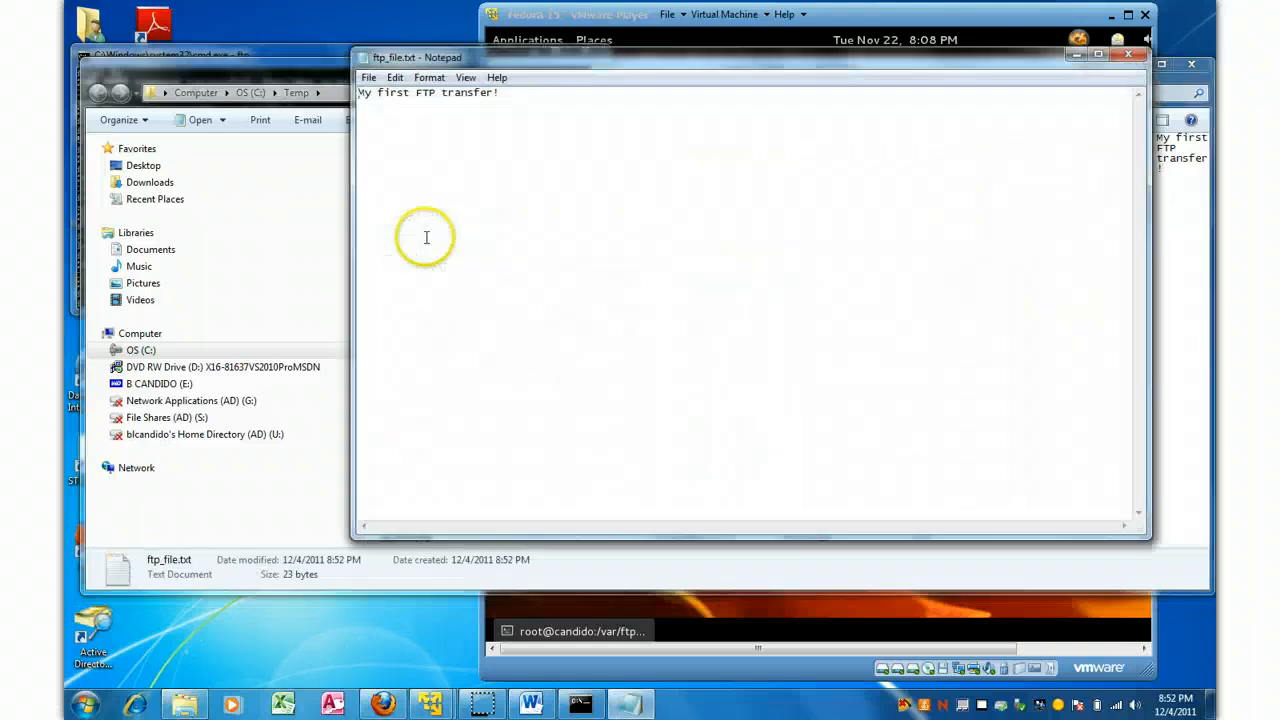
{"action": "mouse_move", "coordinate": [884, 80]}
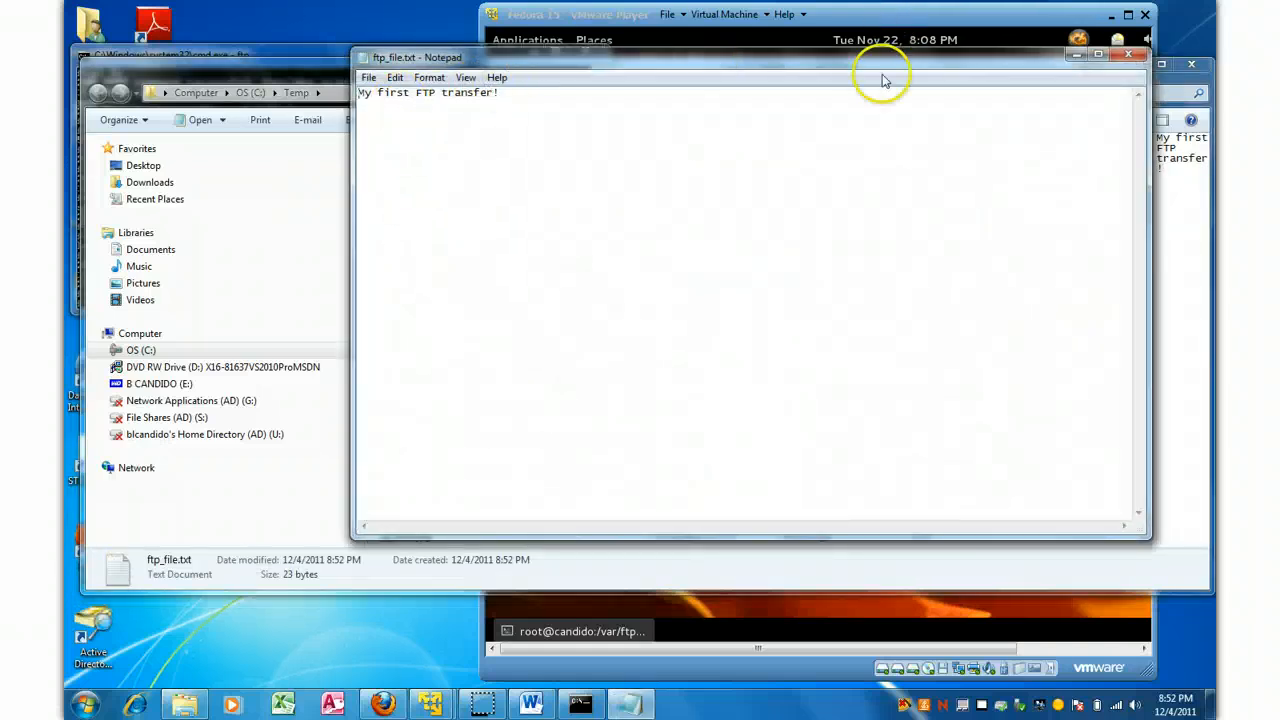